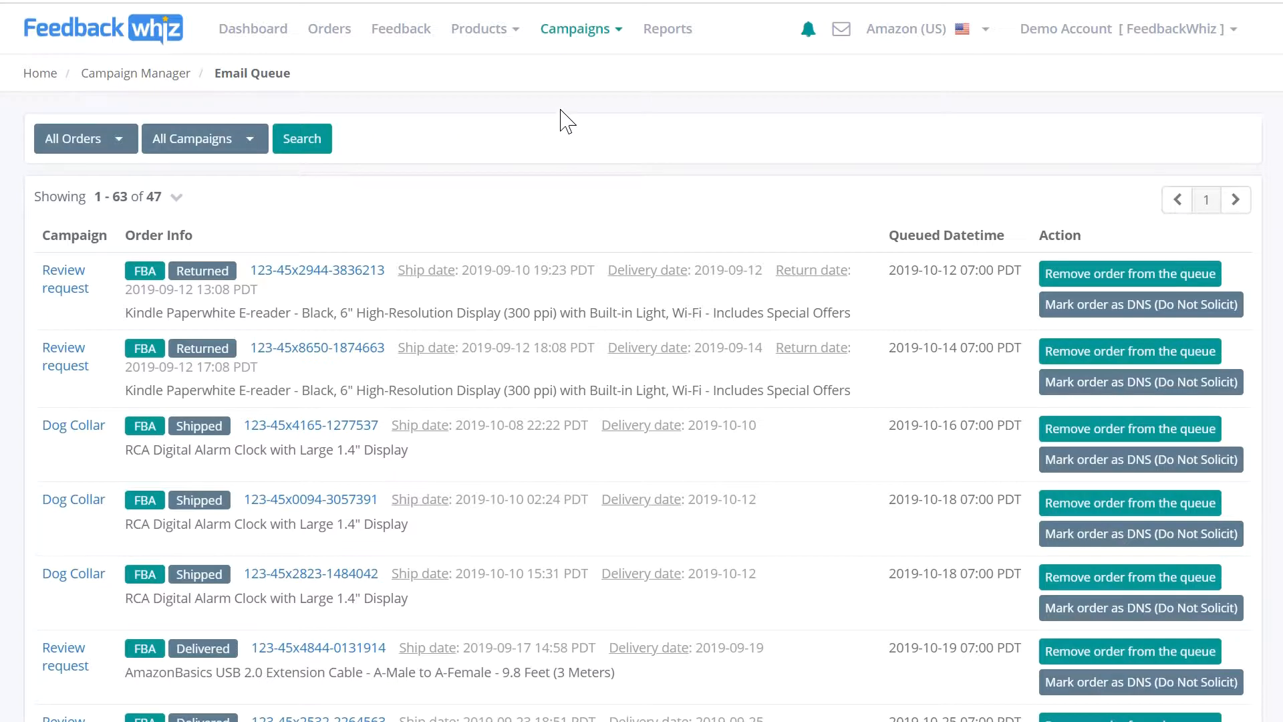
Browse the order filter choices and keep all orders shown.
{"action": "left_click", "coordinate": [576, 28]}
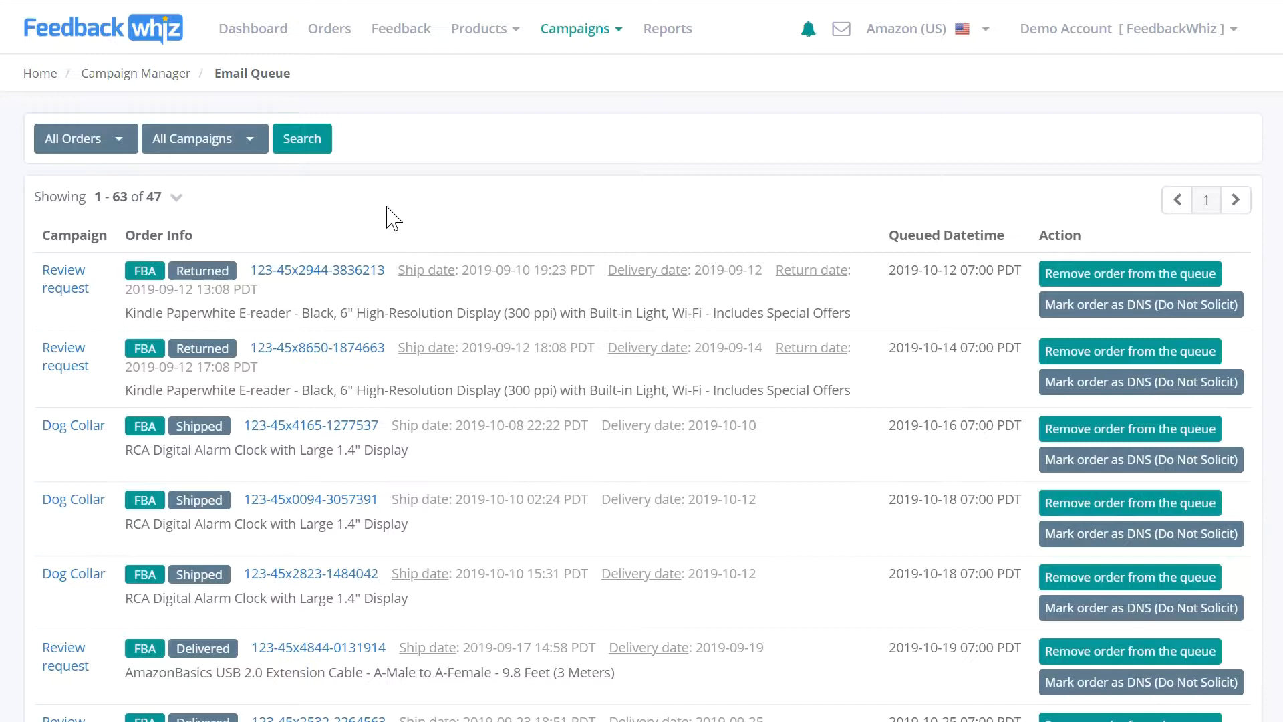
{"action": "mouse_move", "coordinate": [409, 217]}
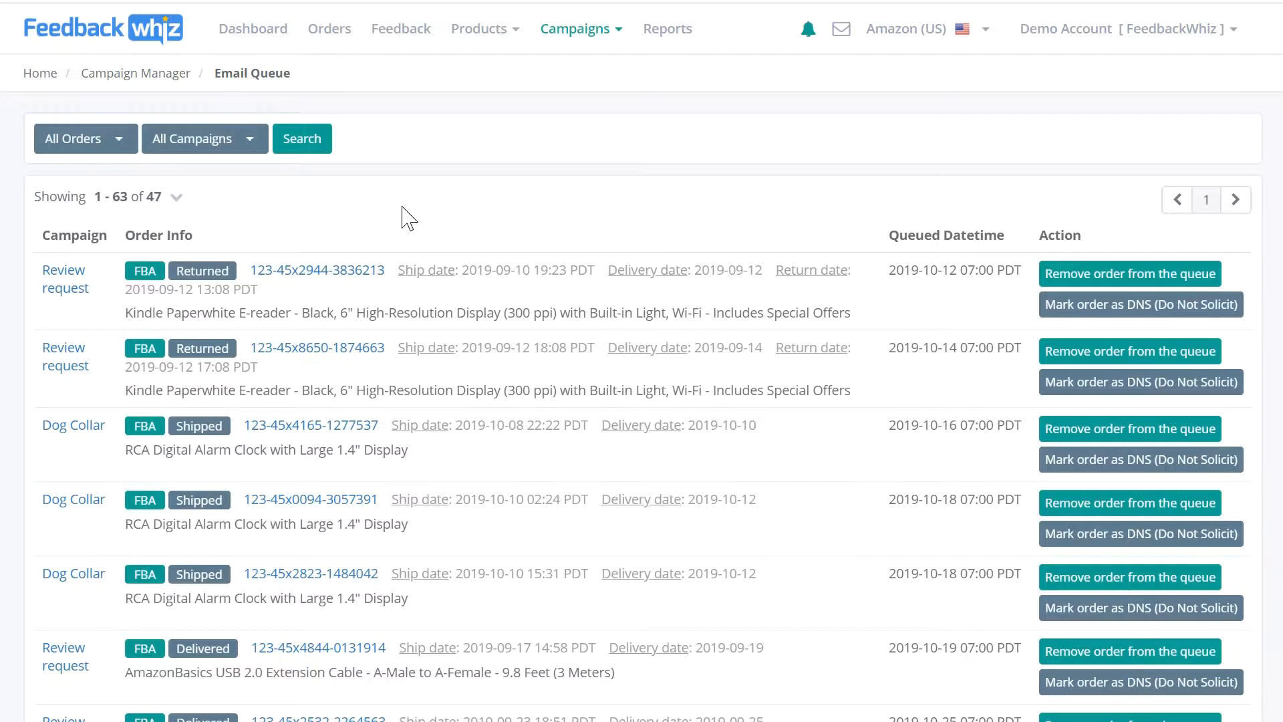
{"action": "mouse_move", "coordinate": [989, 318]}
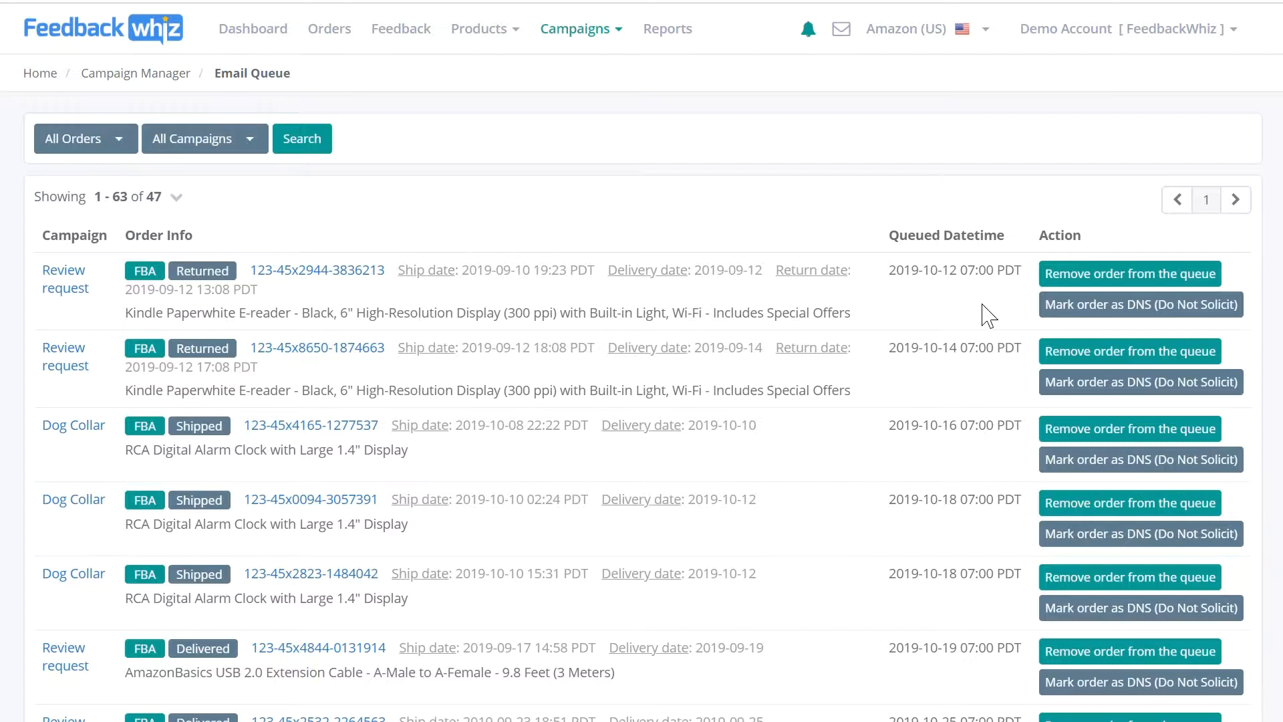
{"action": "mouse_move", "coordinate": [957, 312]}
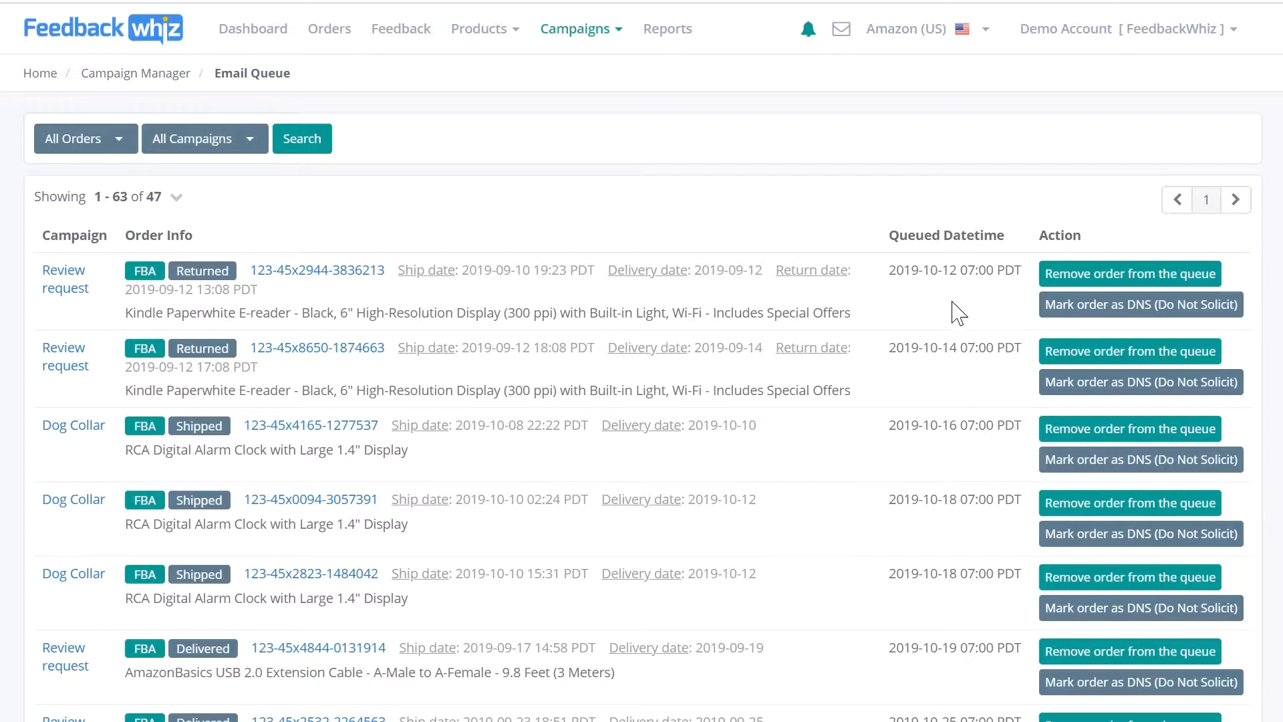
{"action": "mouse_move", "coordinate": [289, 297]}
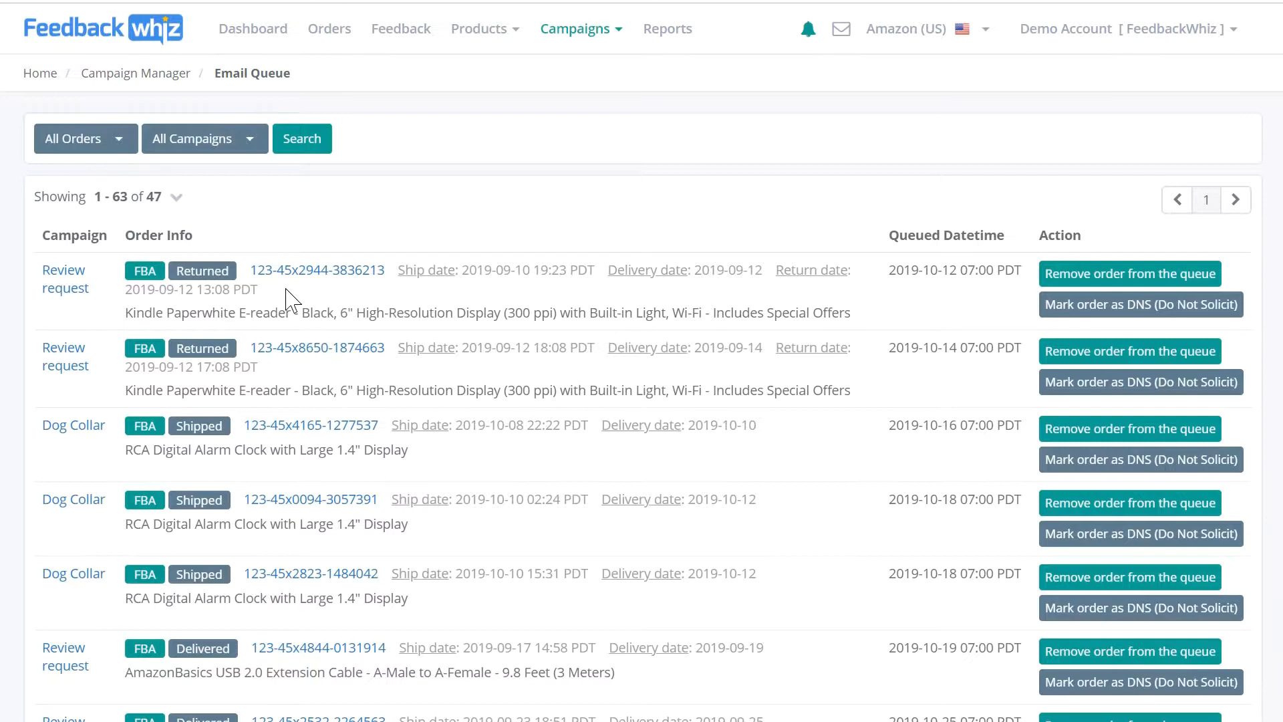
{"action": "mouse_move", "coordinate": [38, 295]}
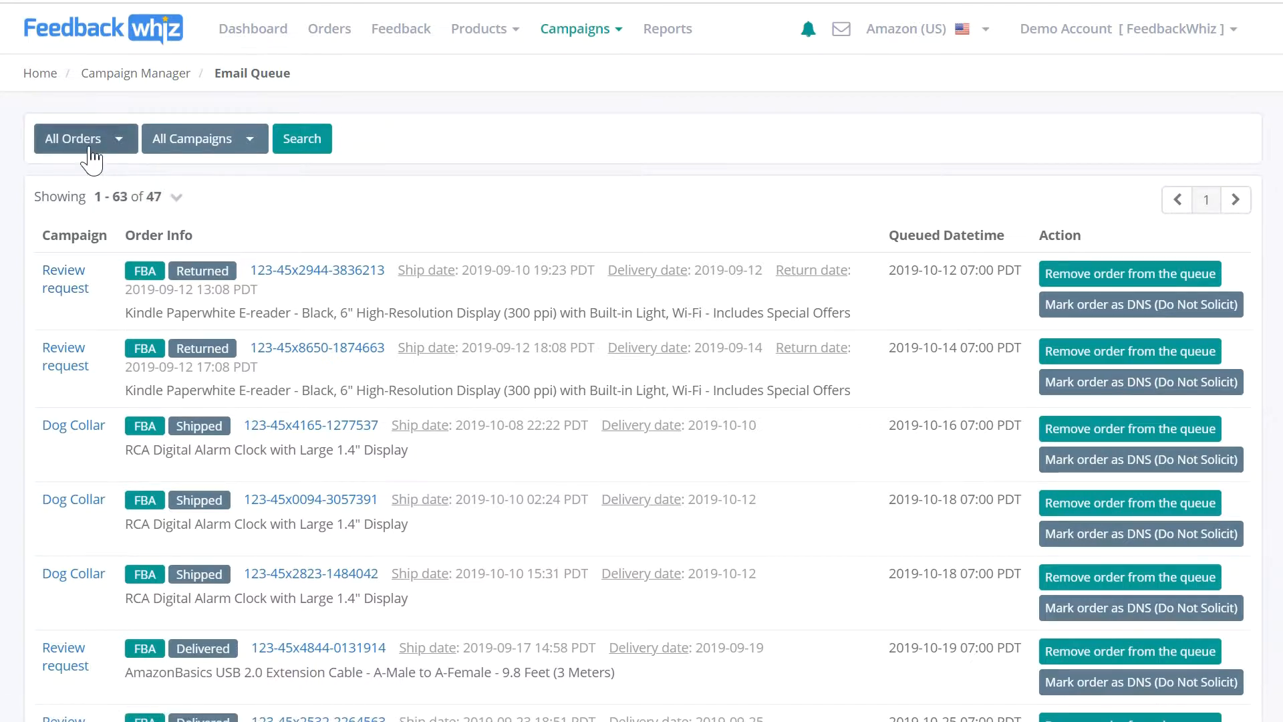
{"action": "left_click", "coordinate": [84, 138]}
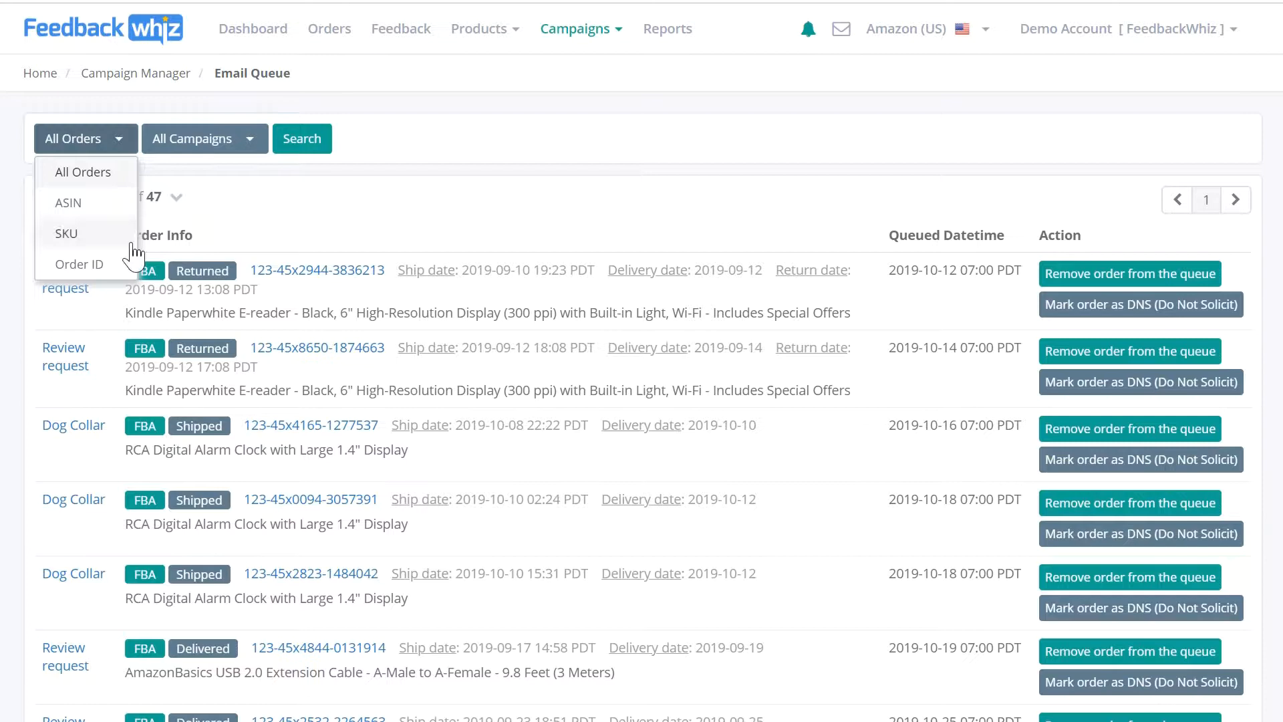
{"action": "mouse_move", "coordinate": [79, 264]}
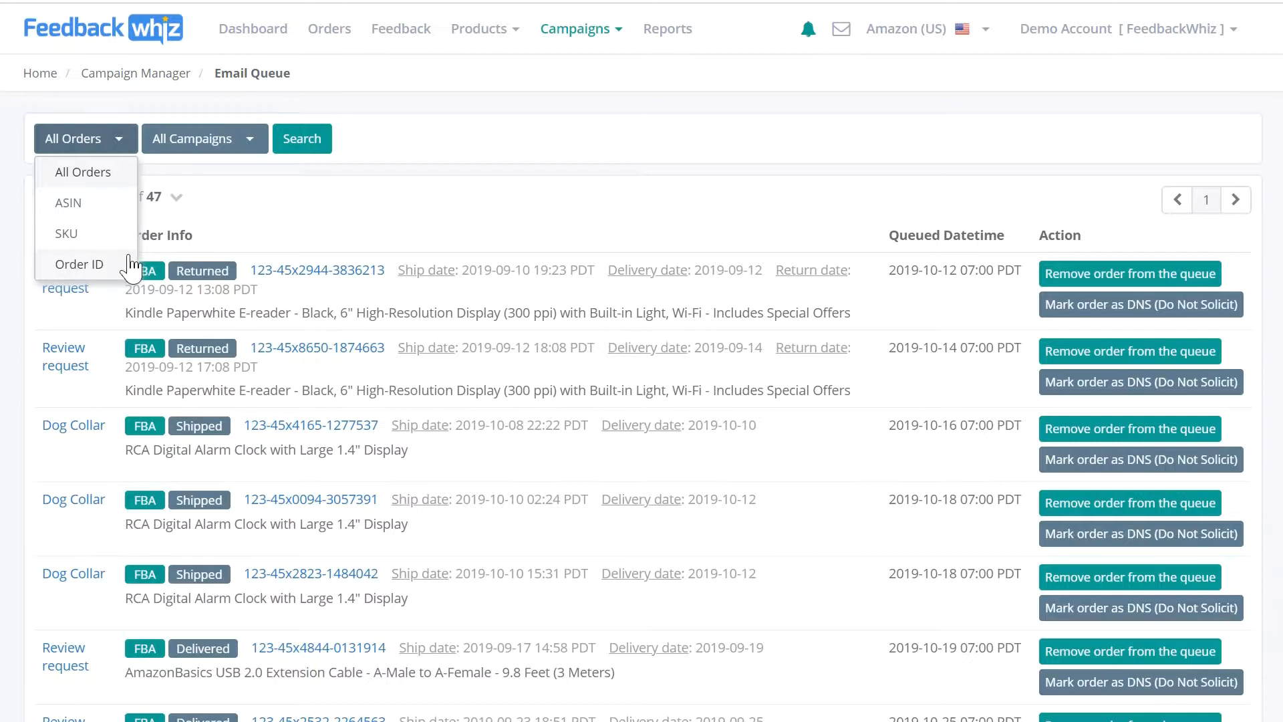
{"action": "left_click", "coordinate": [203, 138]}
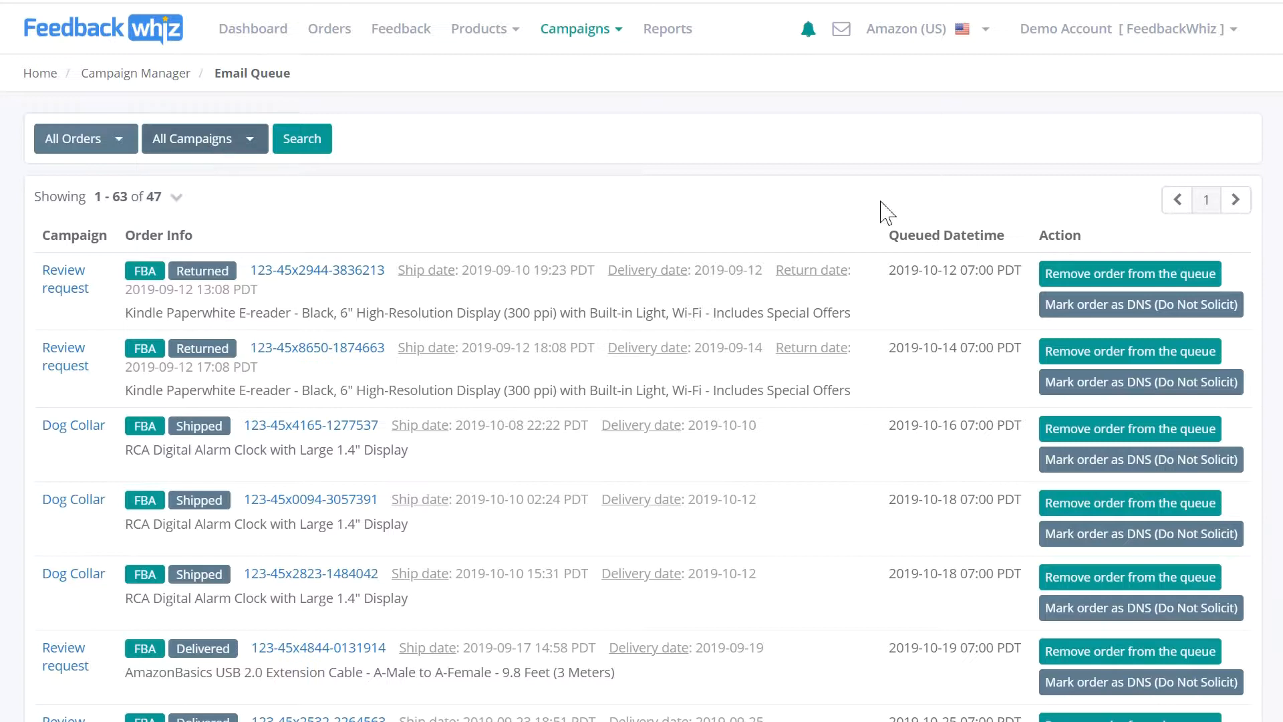
{"action": "mouse_move", "coordinate": [1151, 282]}
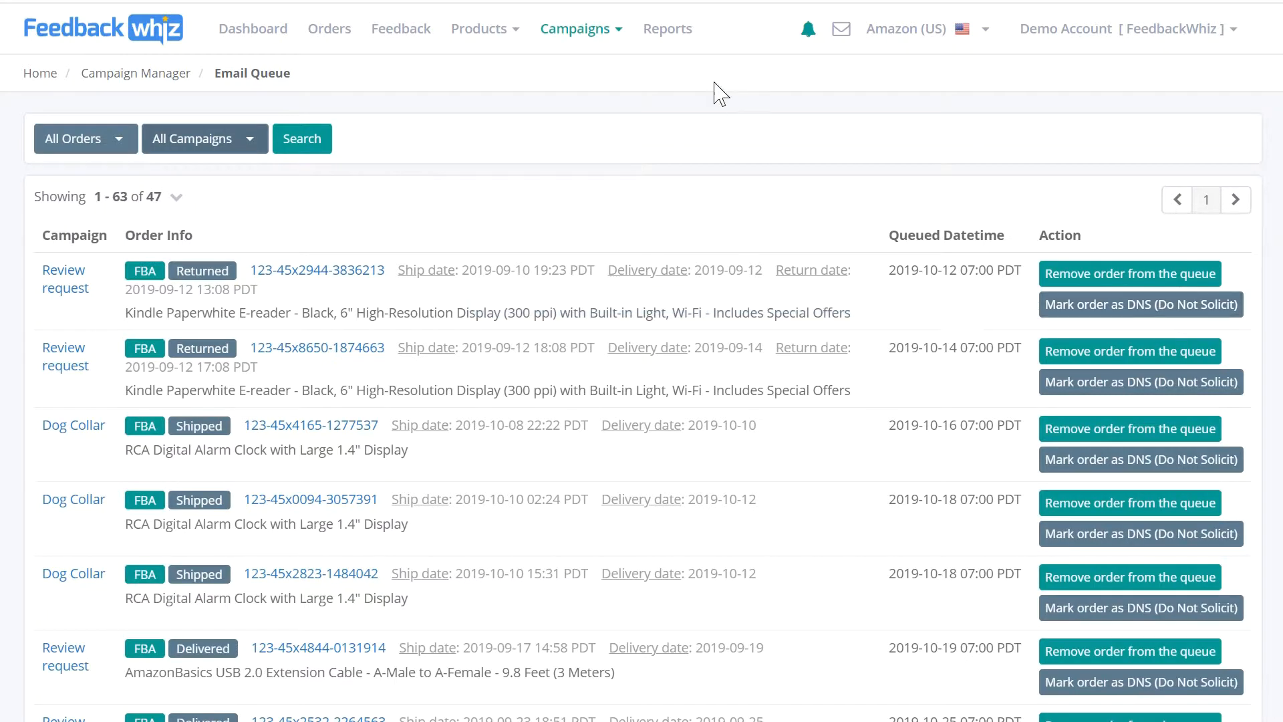
Navigate from the Campaigns menu to the Campaign Manager with its queued-email counts.
{"action": "left_click", "coordinate": [576, 28]}
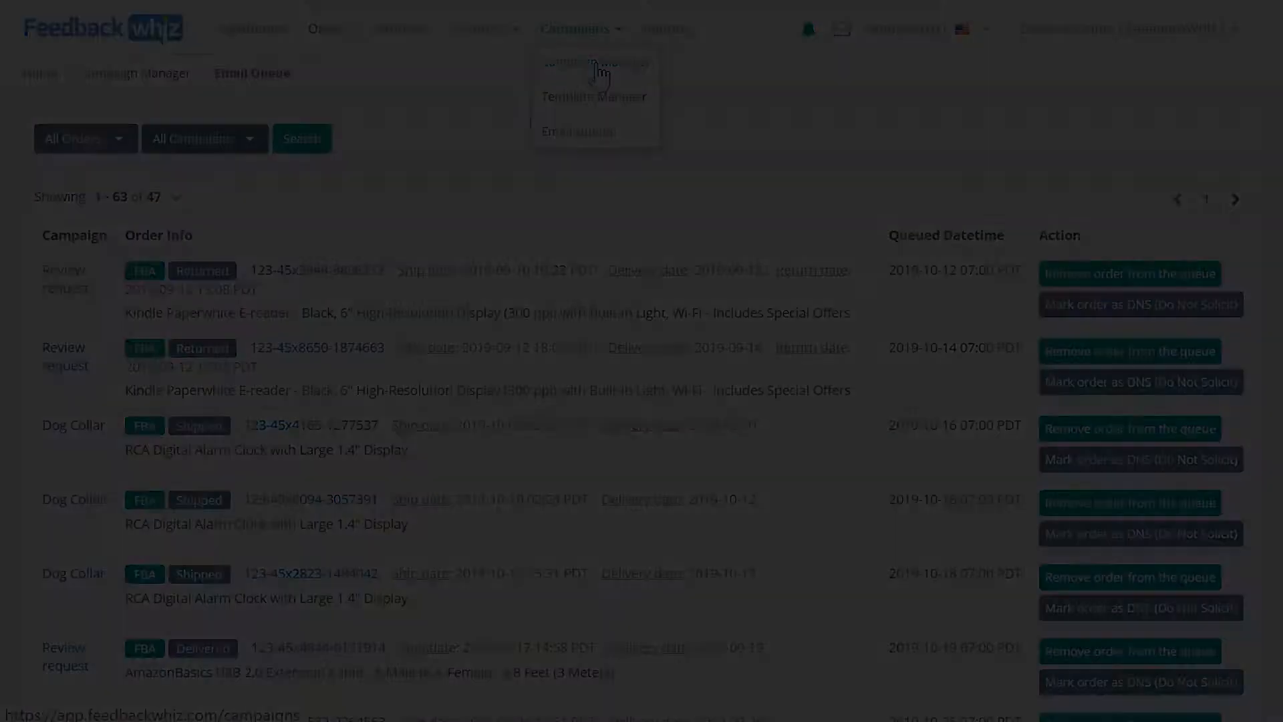
{"action": "left_click", "coordinate": [596, 61]}
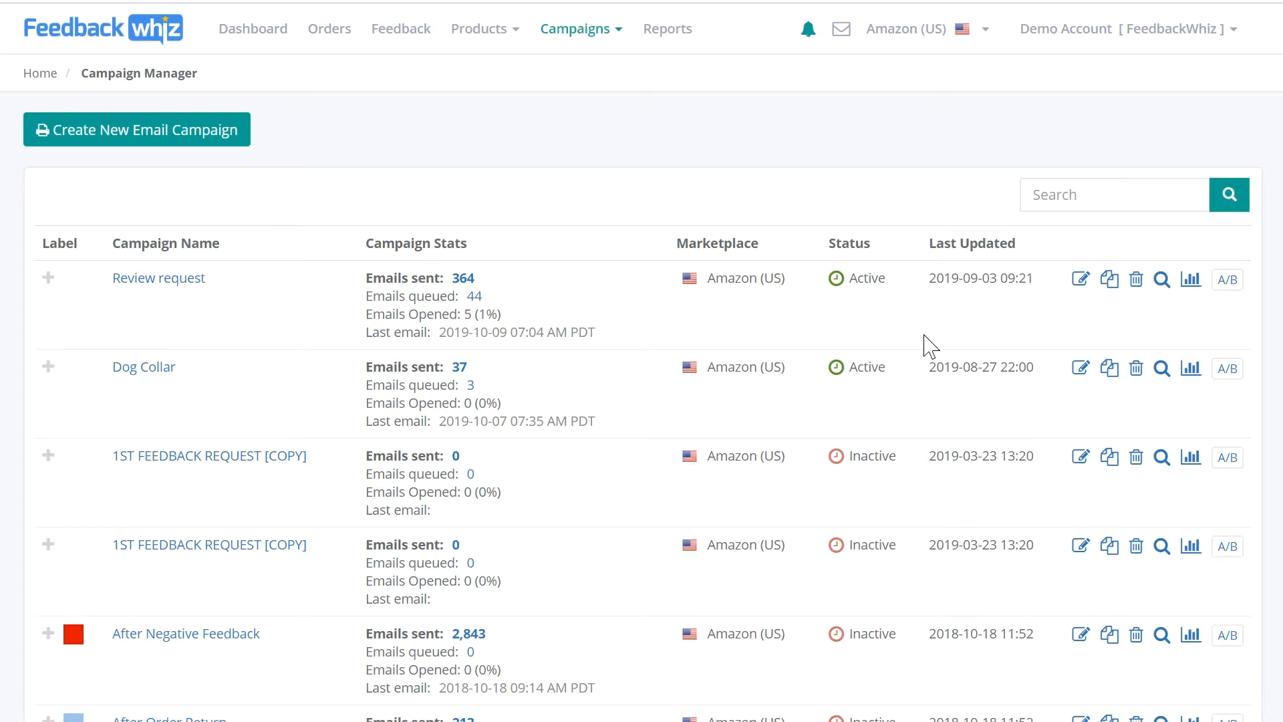
{"action": "mouse_move", "coordinate": [884, 332]}
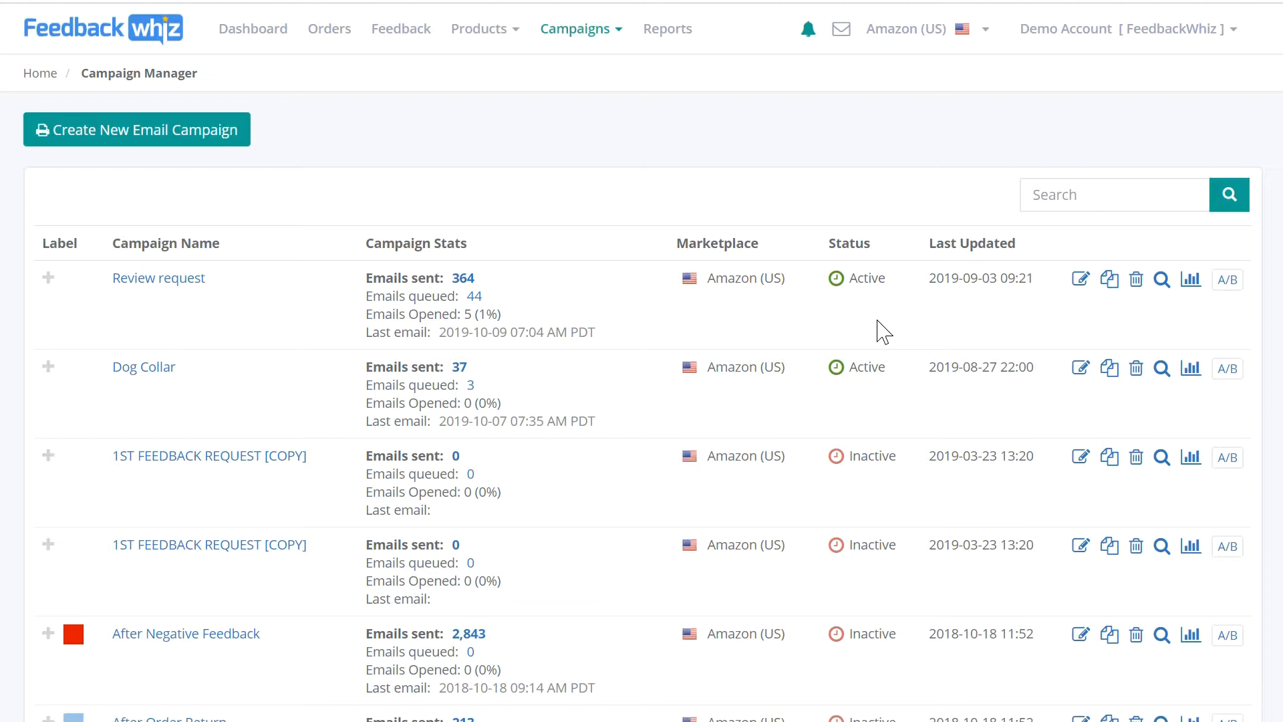
{"action": "mouse_move", "coordinate": [482, 290]}
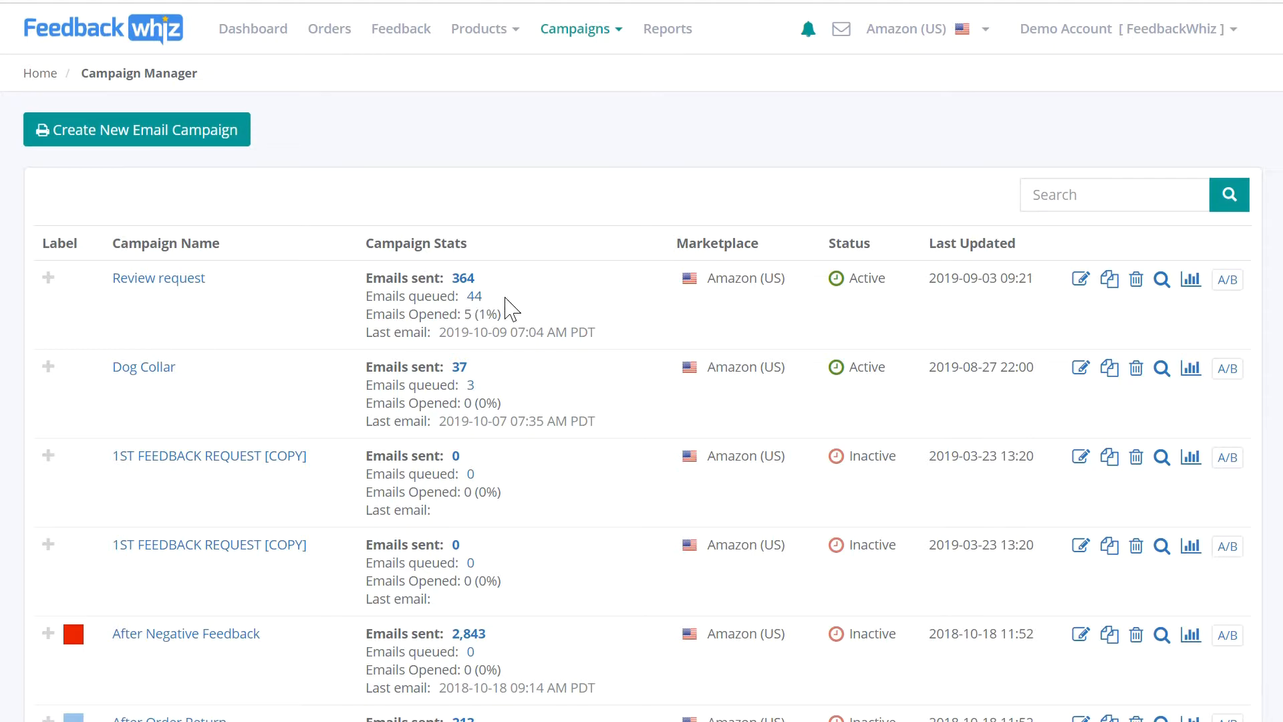
{"action": "mouse_move", "coordinate": [393, 389]}
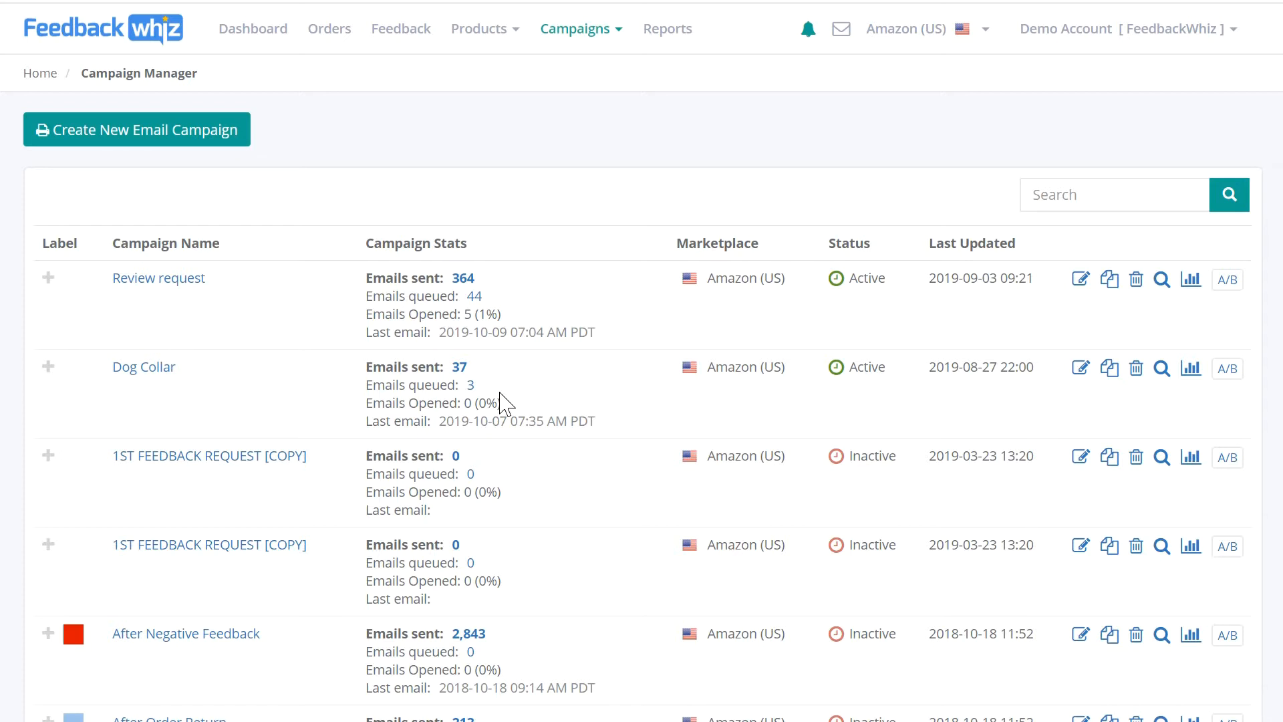
{"action": "mouse_move", "coordinate": [328, 28]}
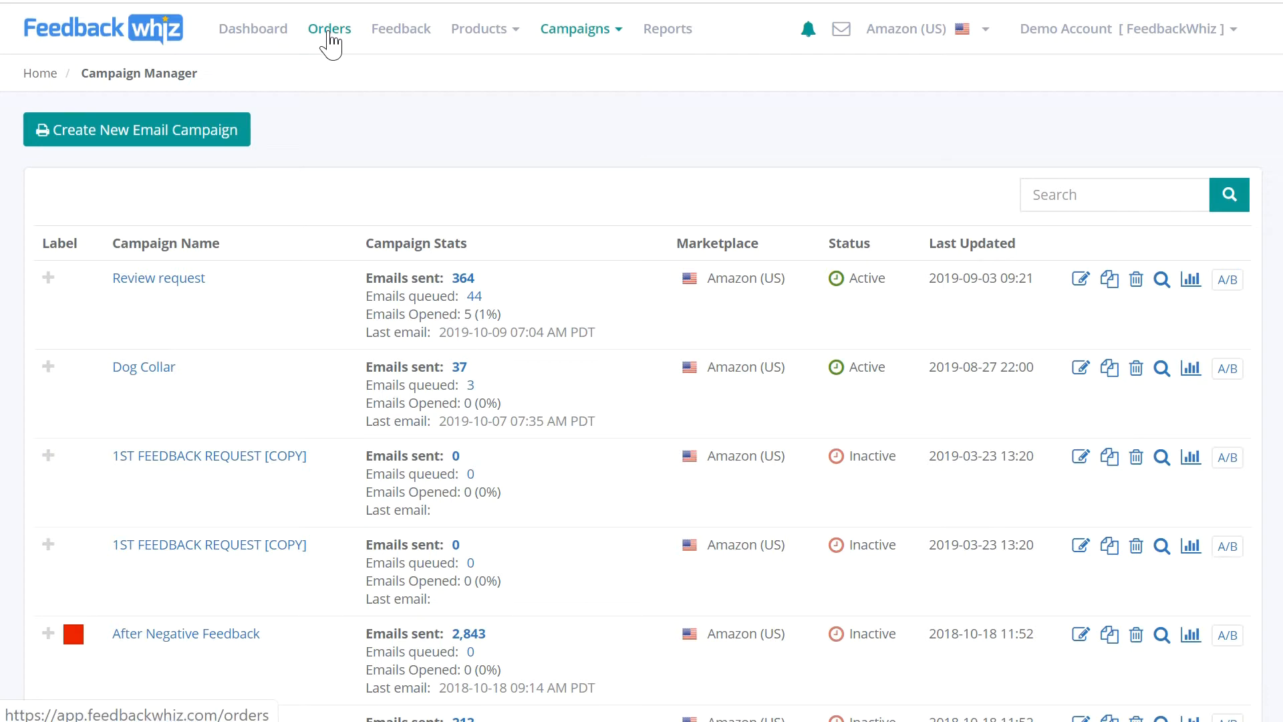
{"action": "mouse_move", "coordinate": [336, 43]}
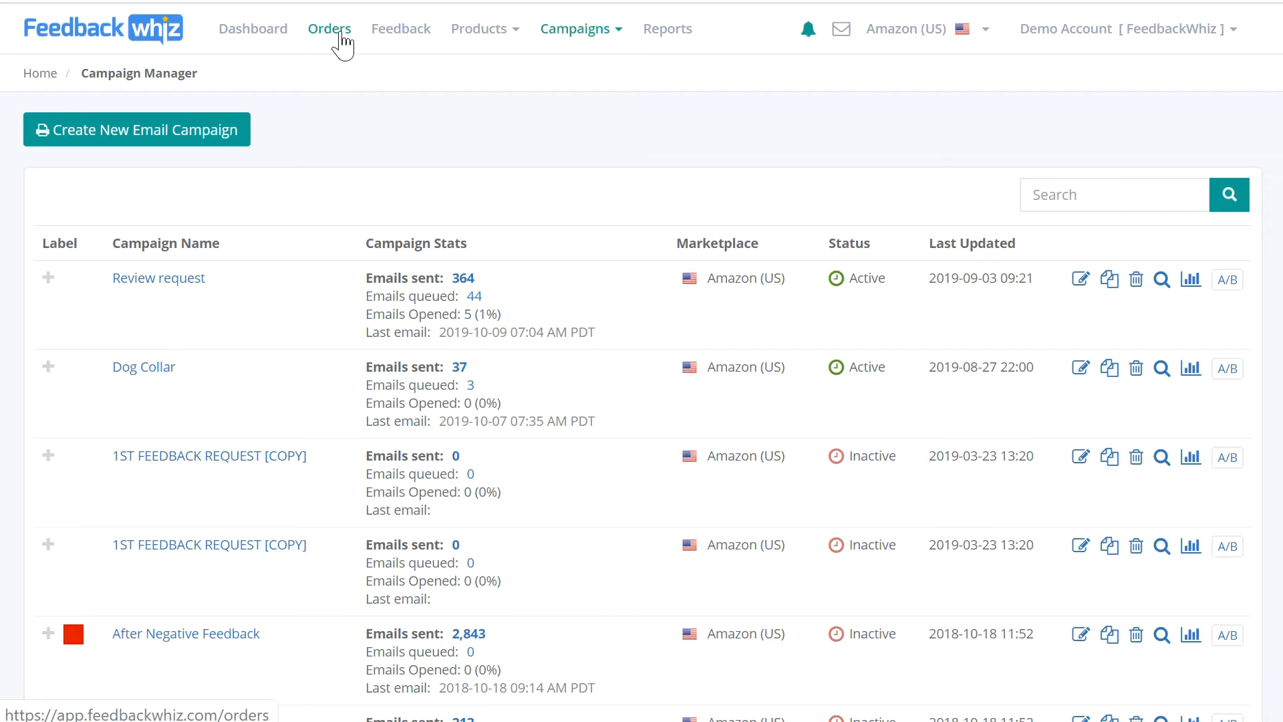
Show the Order Manager's second page of orders.
{"action": "left_click", "coordinate": [329, 28]}
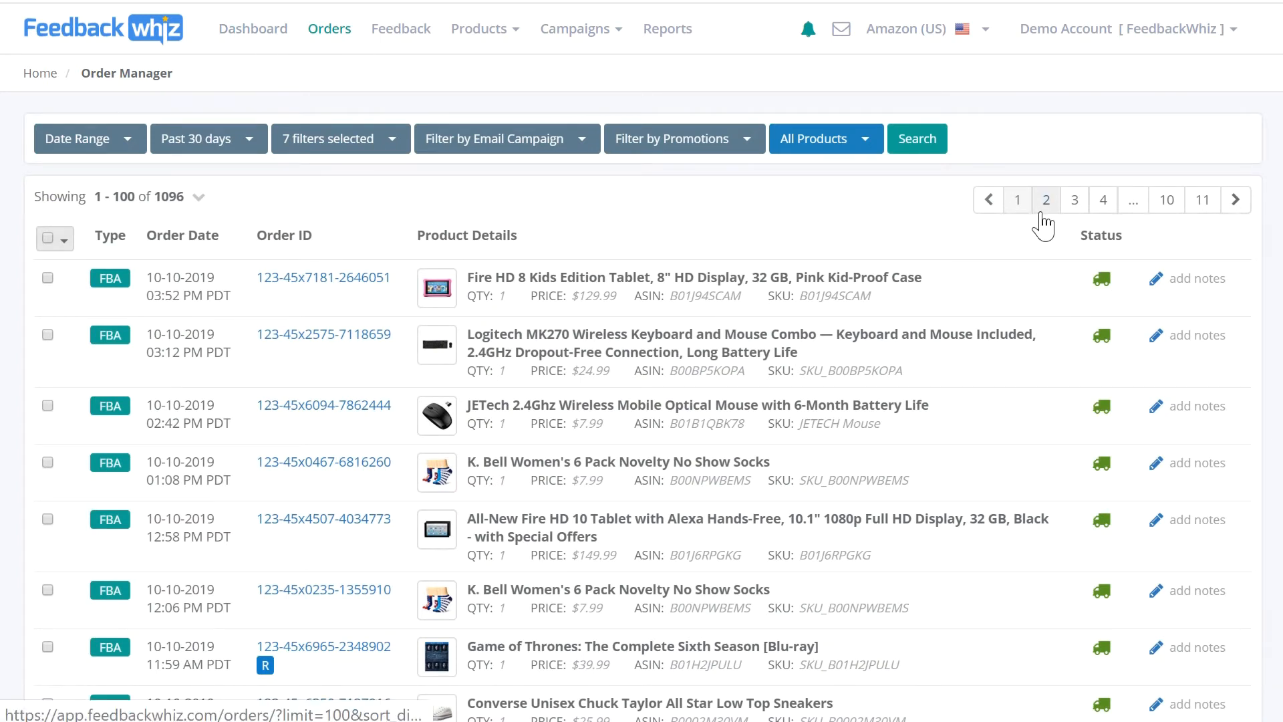
{"action": "left_click", "coordinate": [1045, 199]}
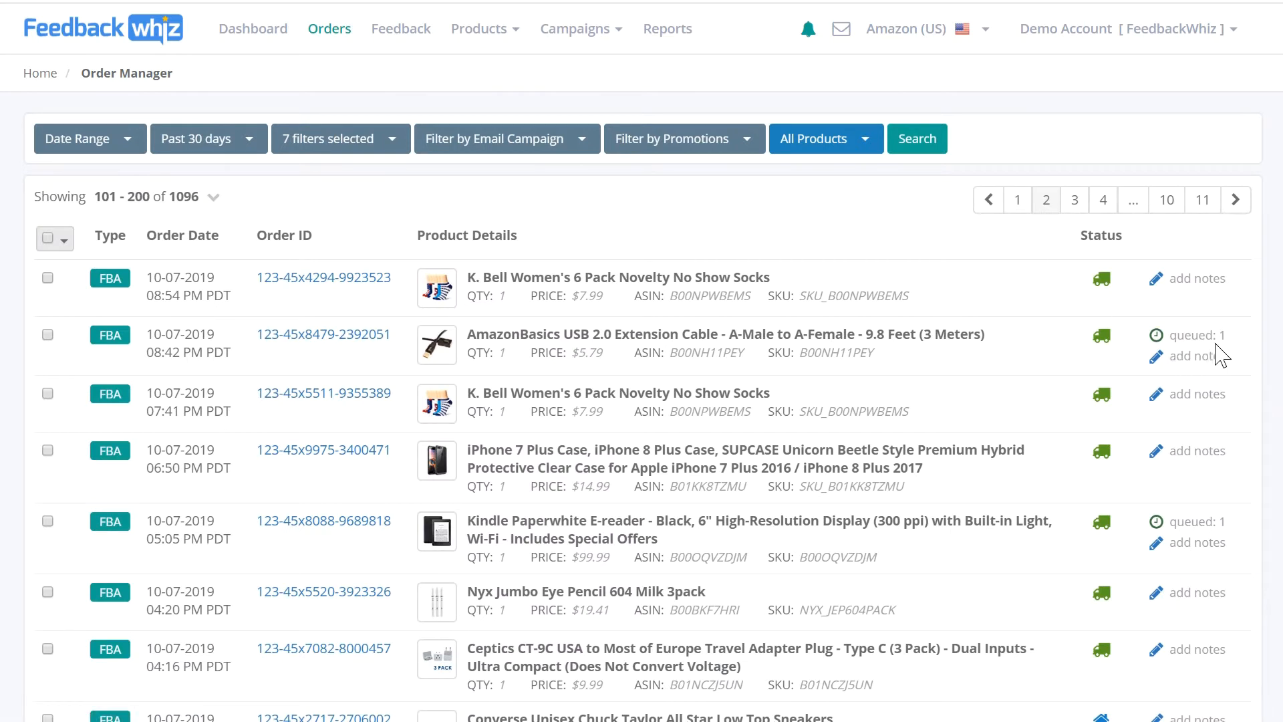
{"action": "left_click", "coordinate": [1195, 334]}
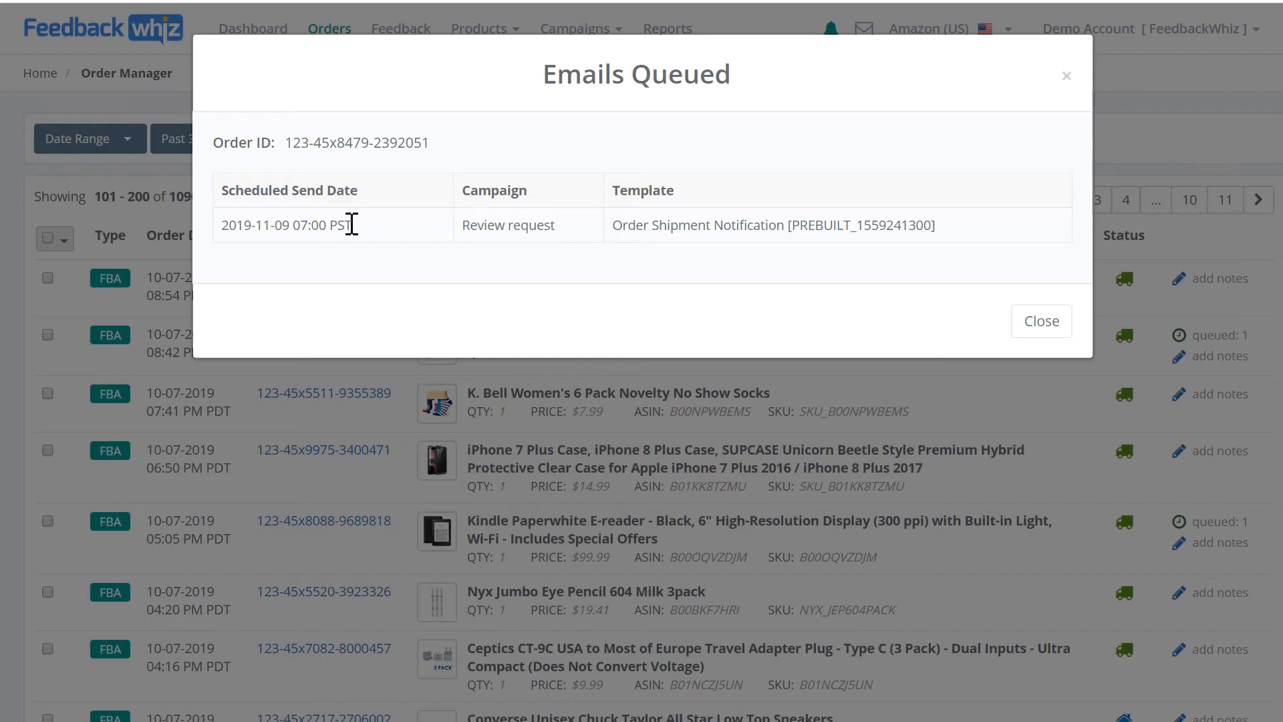
{"action": "mouse_move", "coordinate": [1171, 686]}
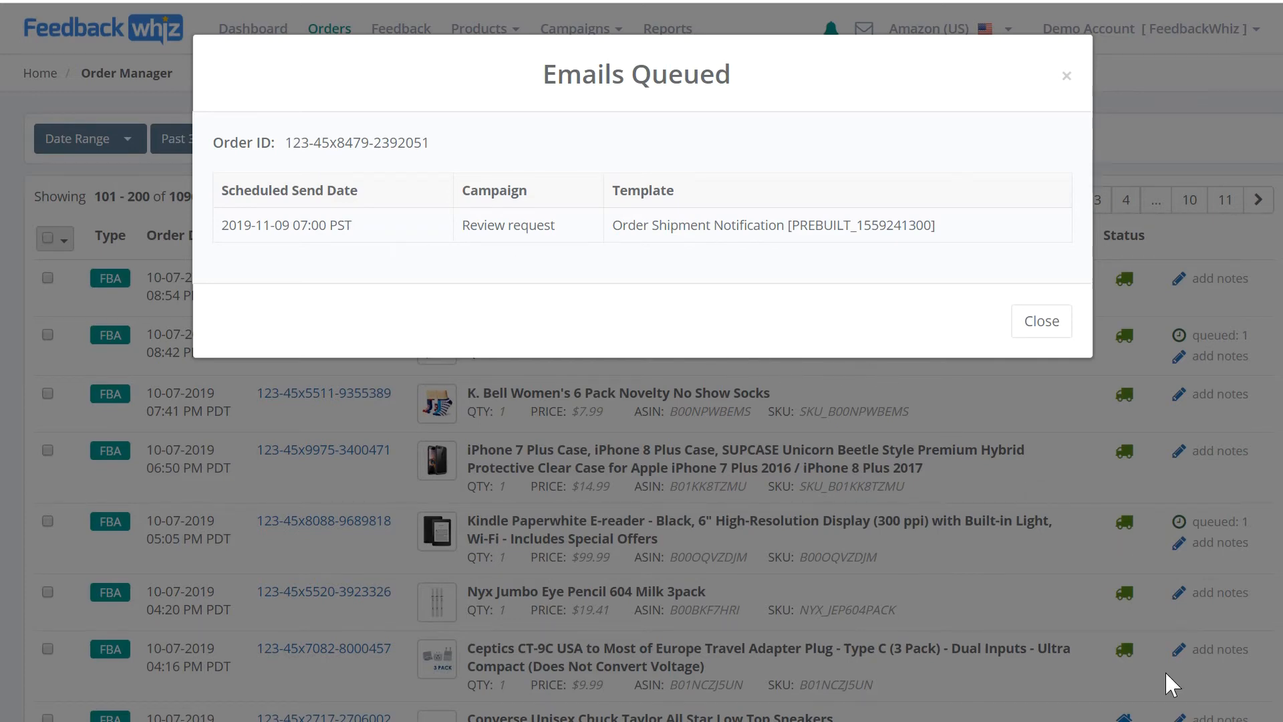